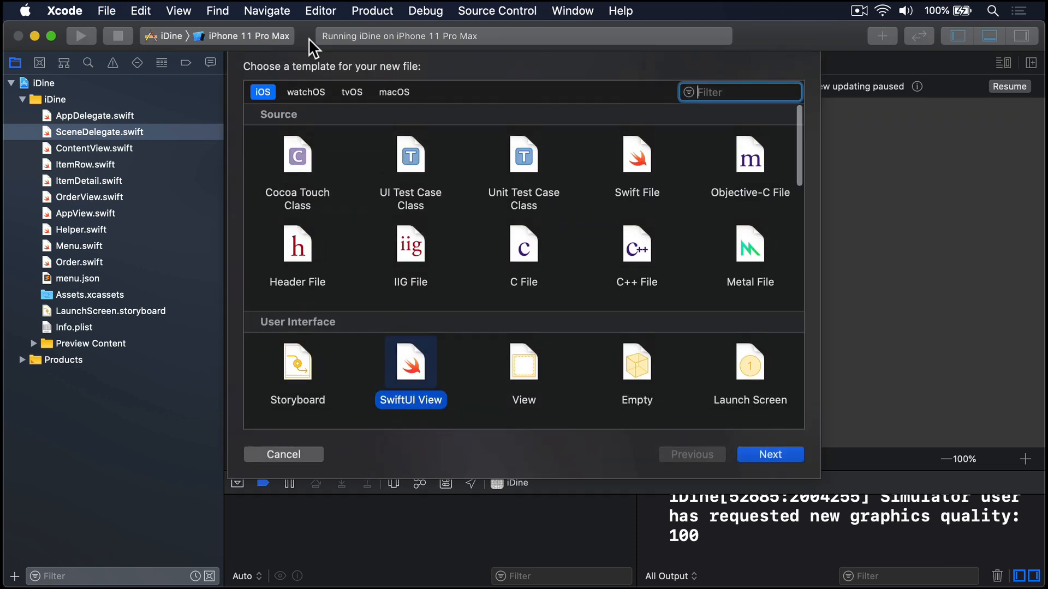
Step: Create a SwiftUI View file named Checkout from the SwiftUI View template
left_click(770, 455)
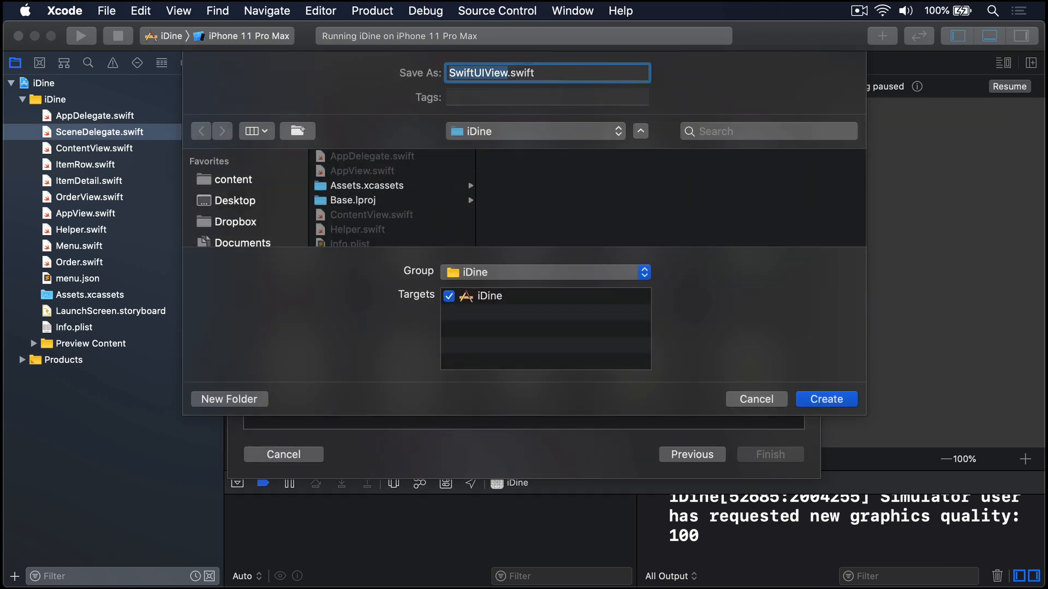
type("Checkout.swift")
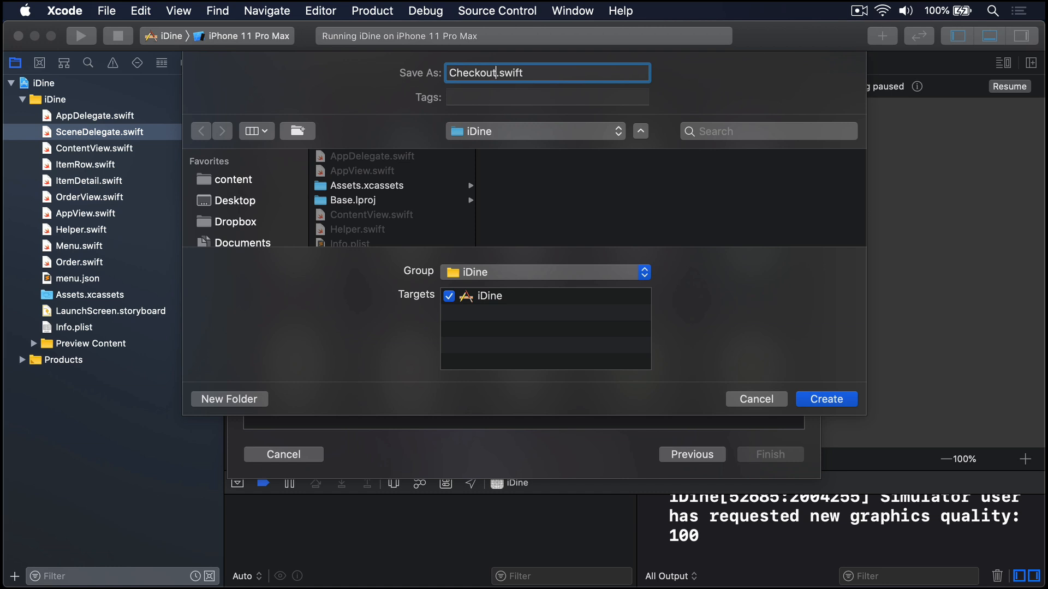
left_click(692, 455)
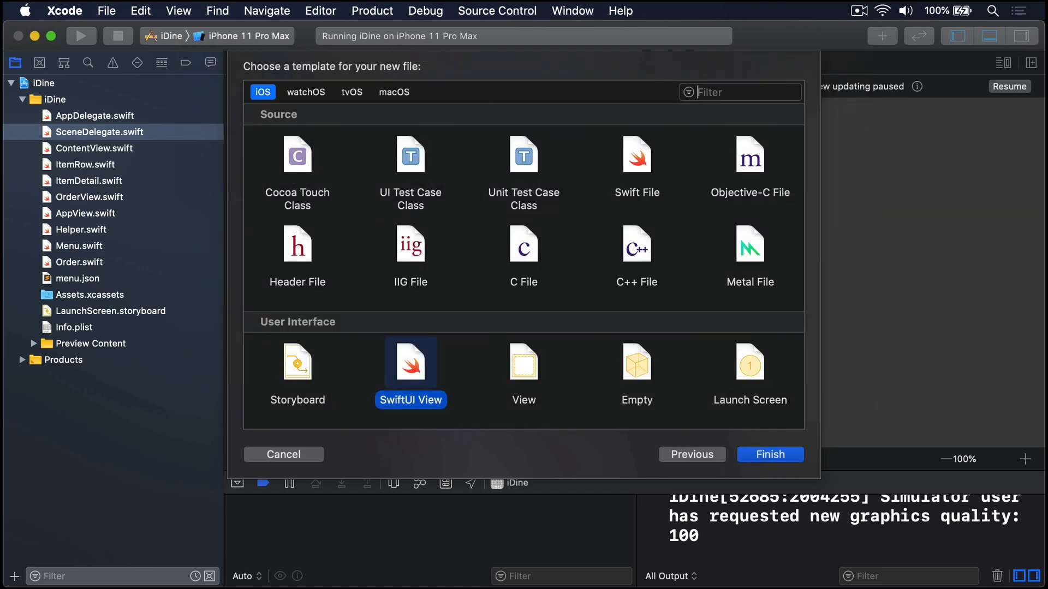
left_click(770, 454)
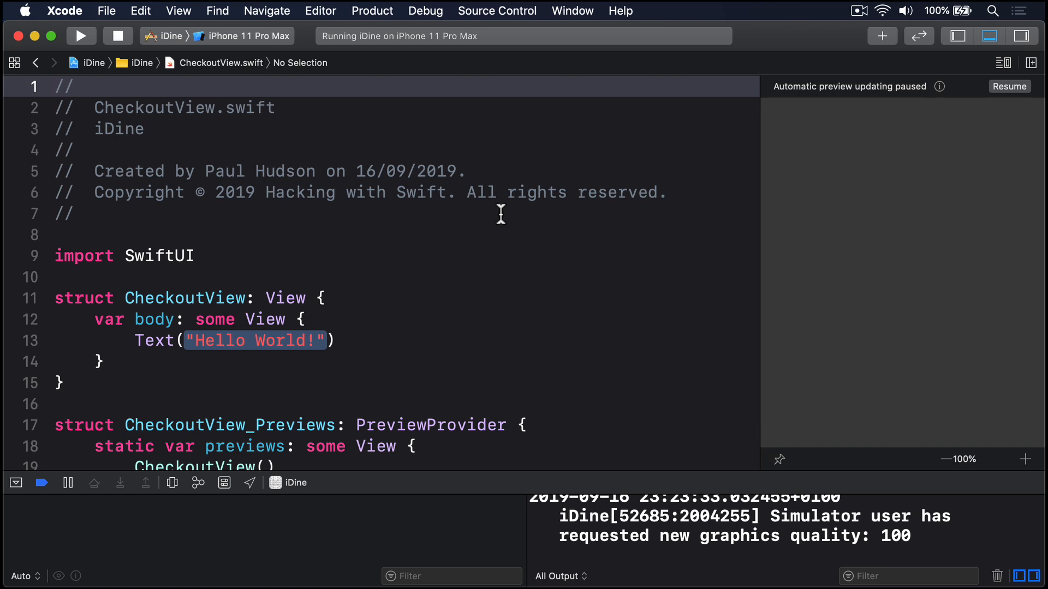
scroll("down", 3)
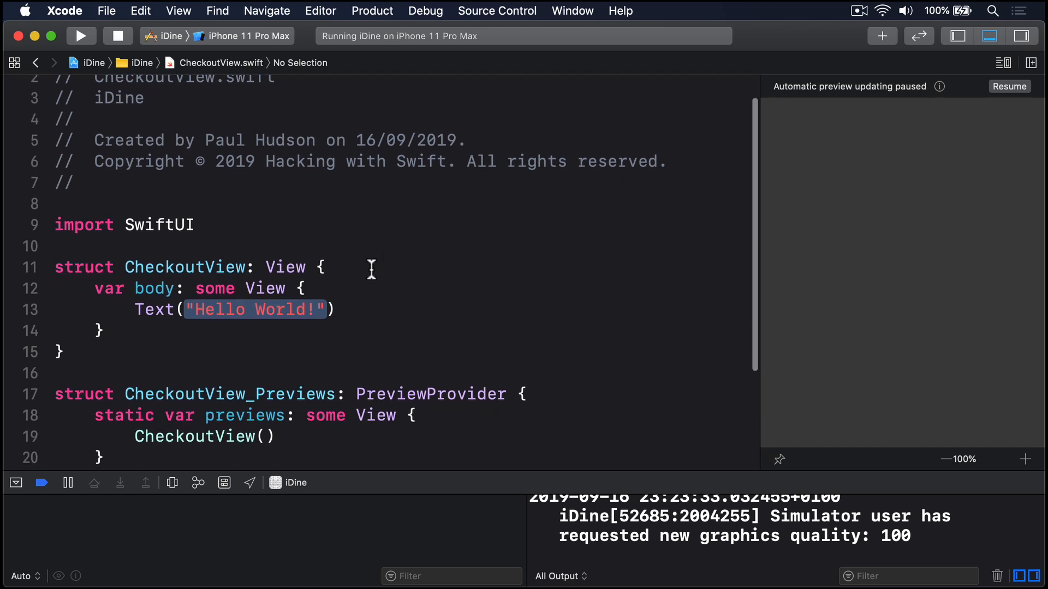
key("Return")
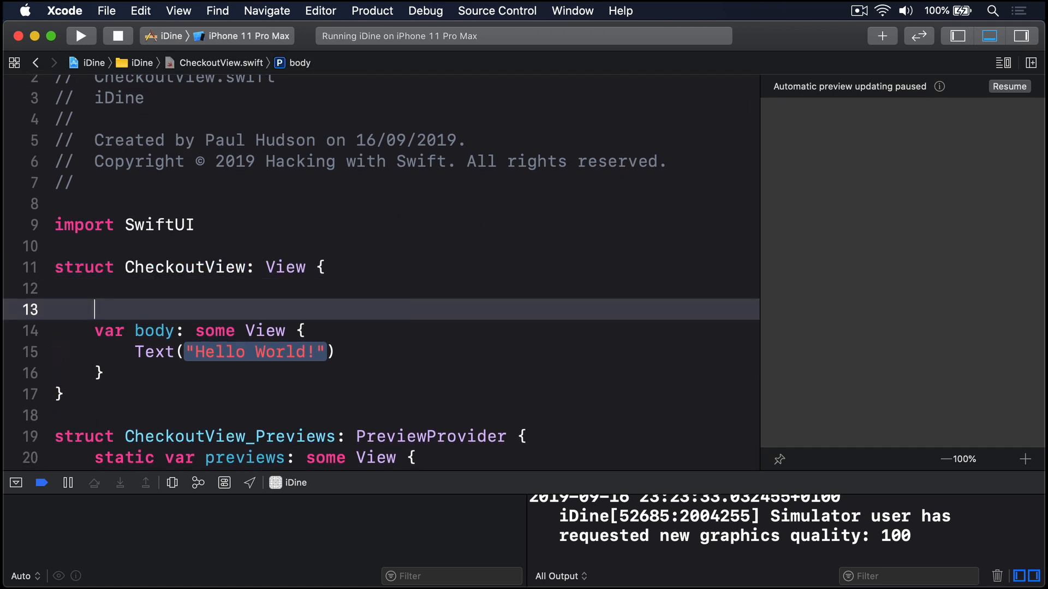
type("@En")
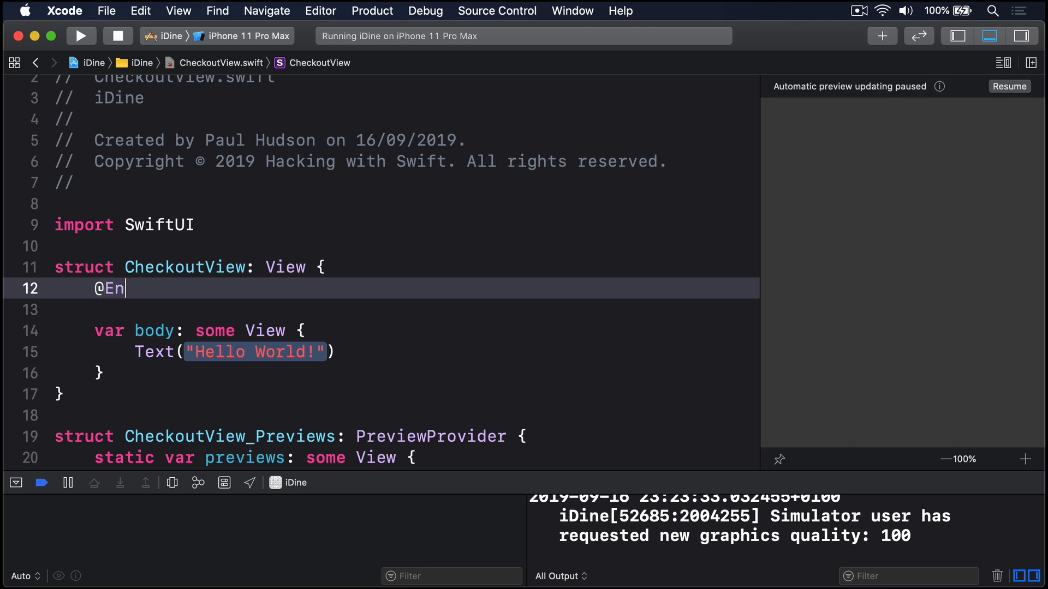
type("vironmentObject")
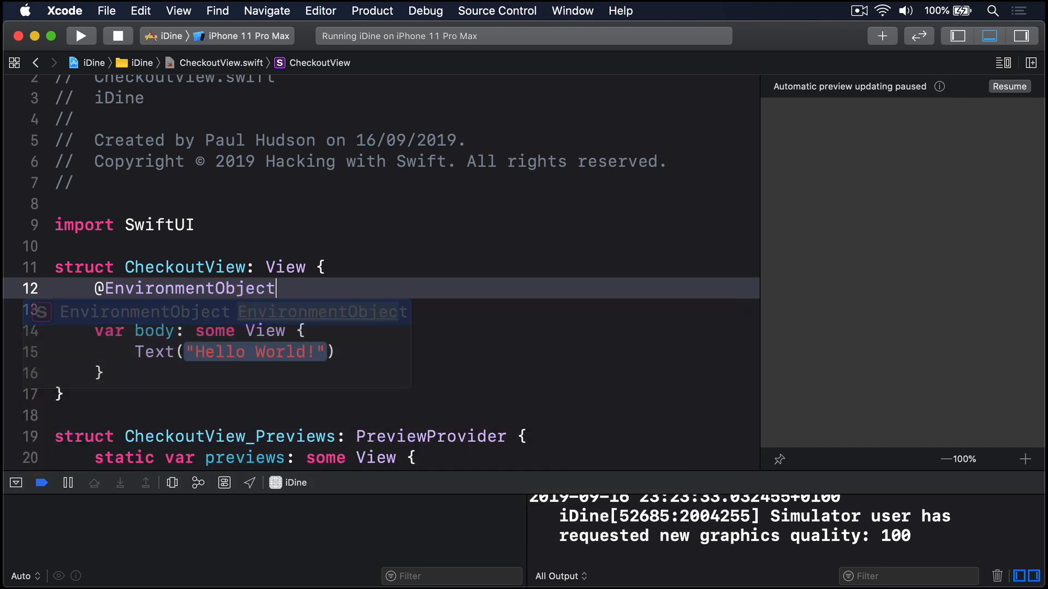
type("var order: O")
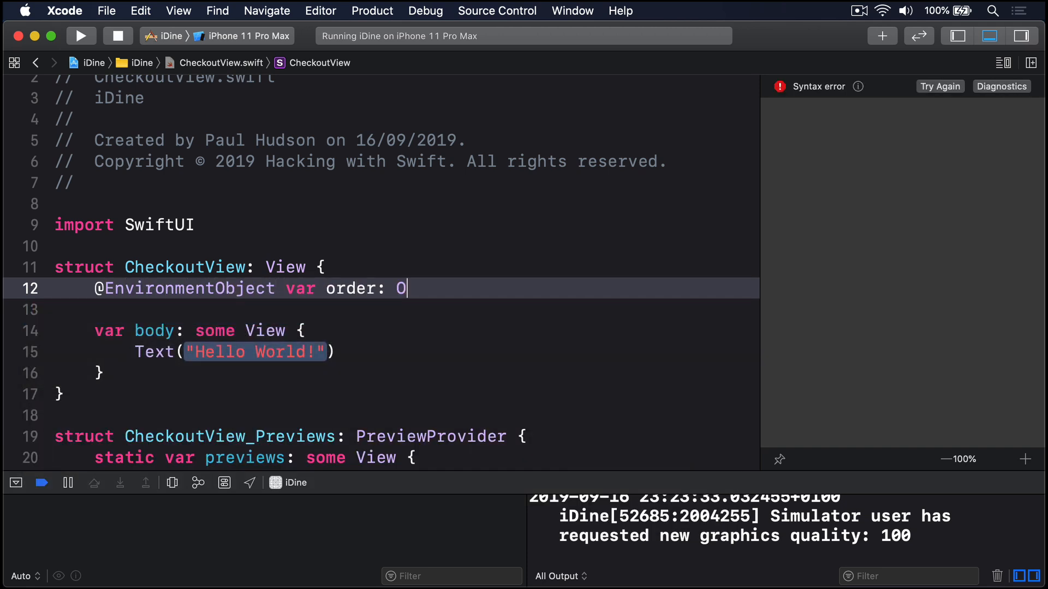
type("rder")
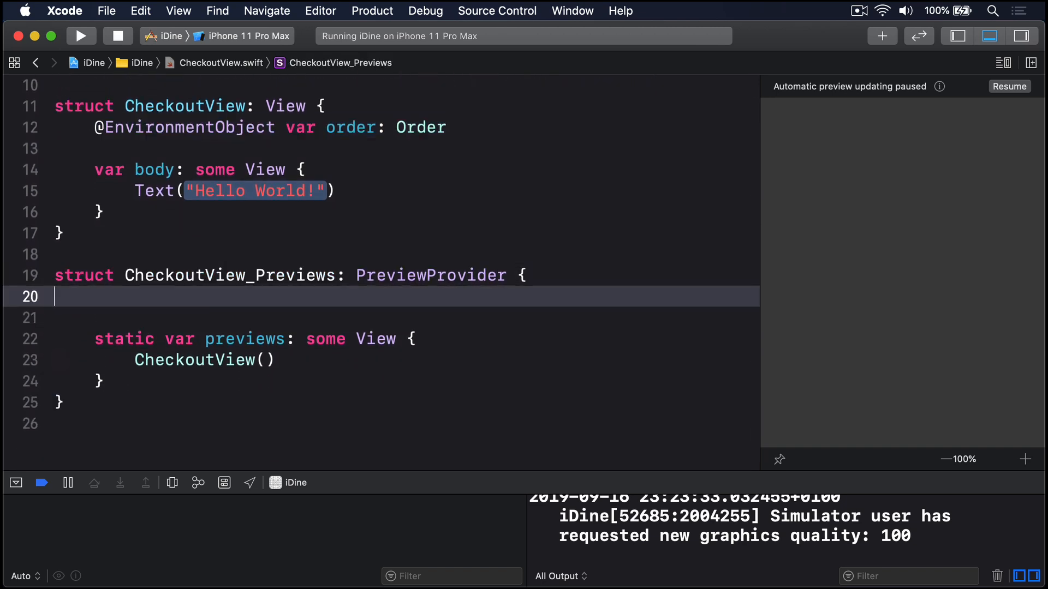
Step: In the previews, add static let order = Order() and append .environmentObject(order)
type("s")
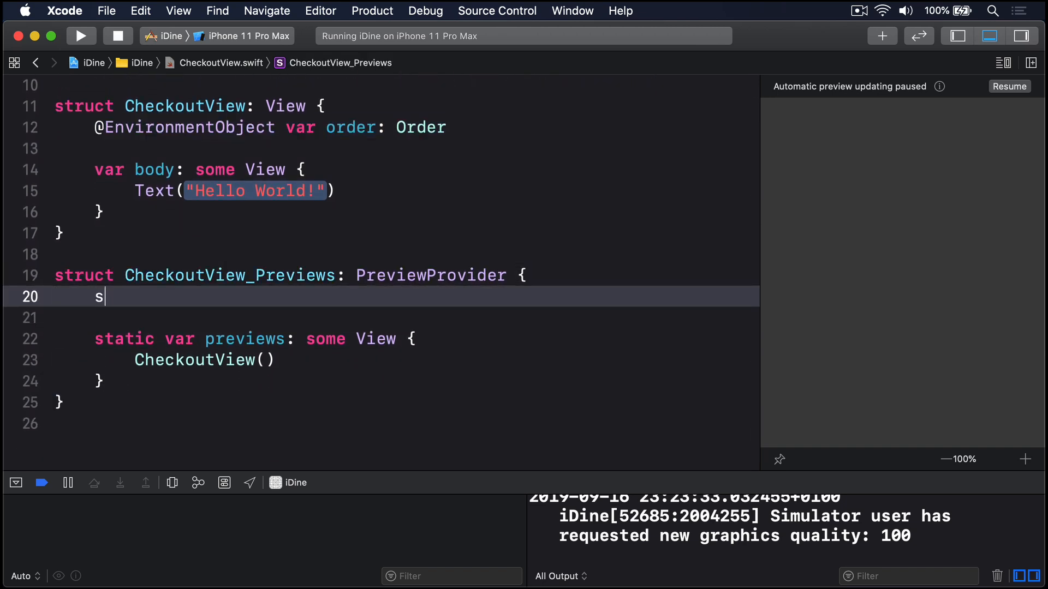
type("tatic let order = Order(")
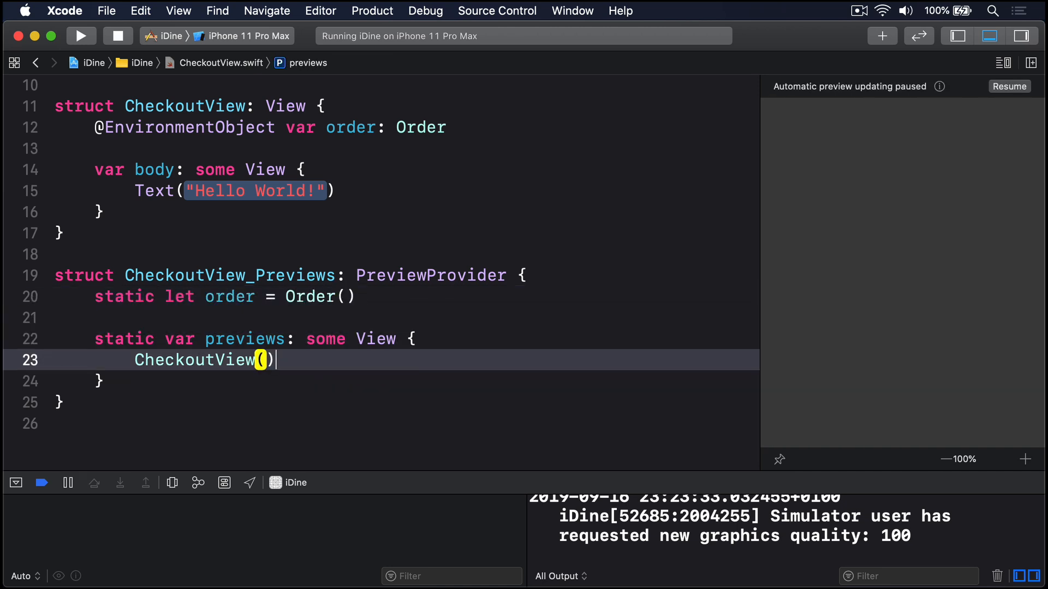
type(".environmentObject(order")
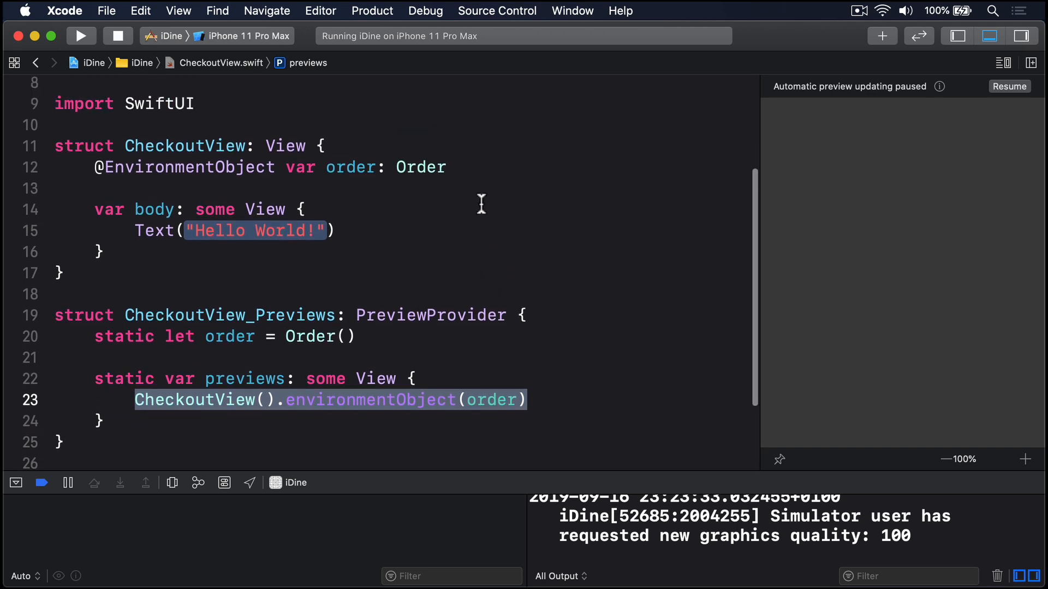
Step: Type static let paymentTypes = ["Cash", "Credit Card", "iDine Points"] below the order property
type("s")
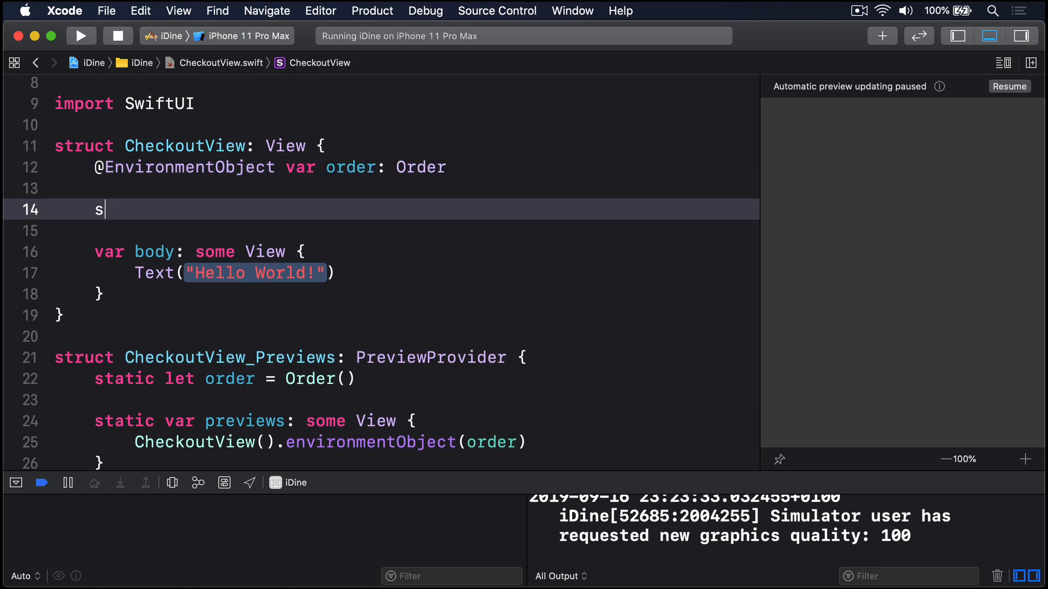
type("tatic let payme")
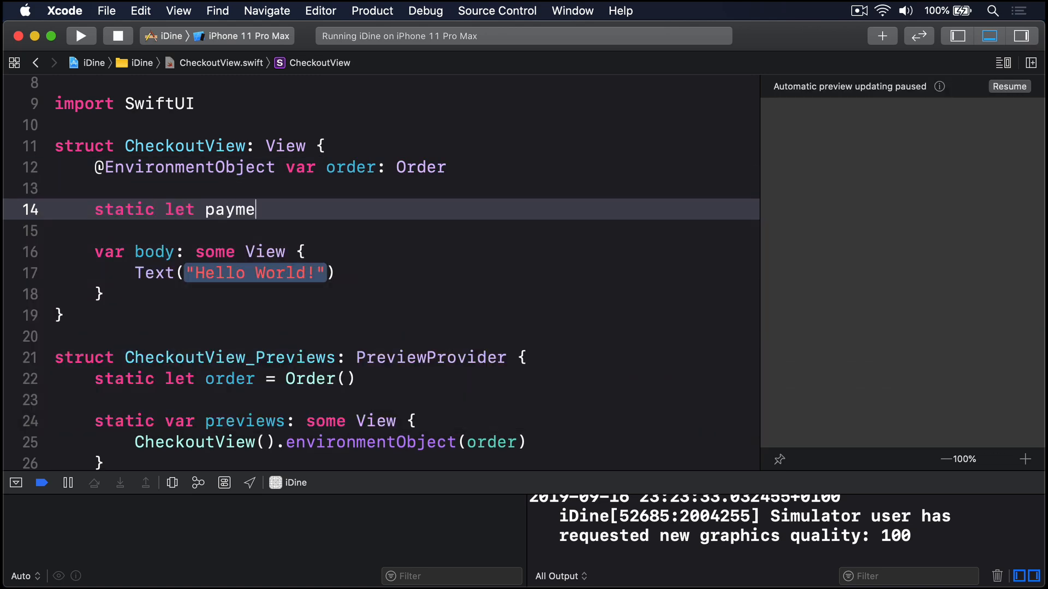
type("ntTypes = [\"\"]")
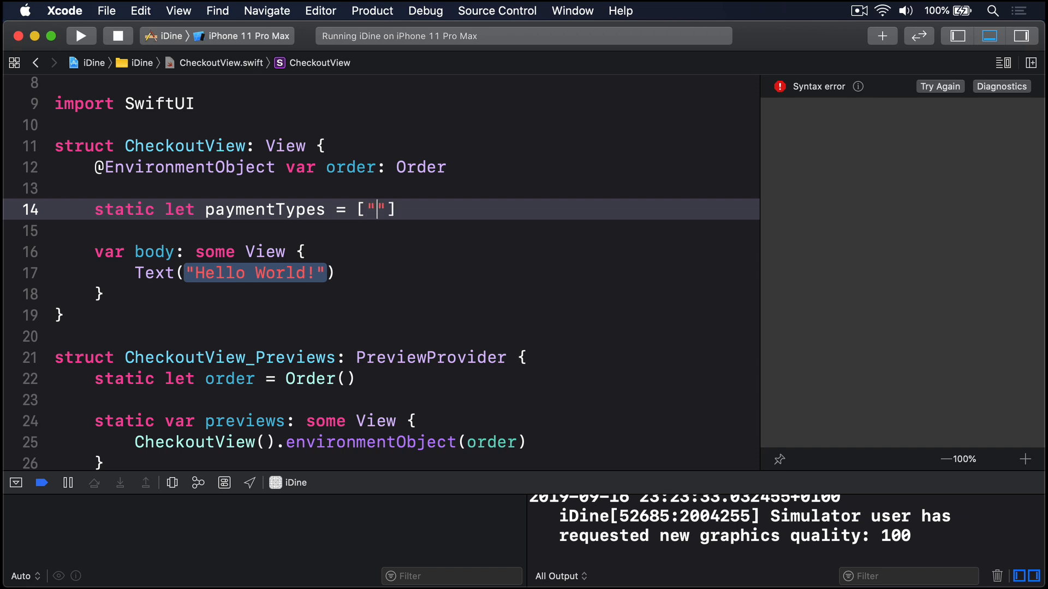
type("Cash")
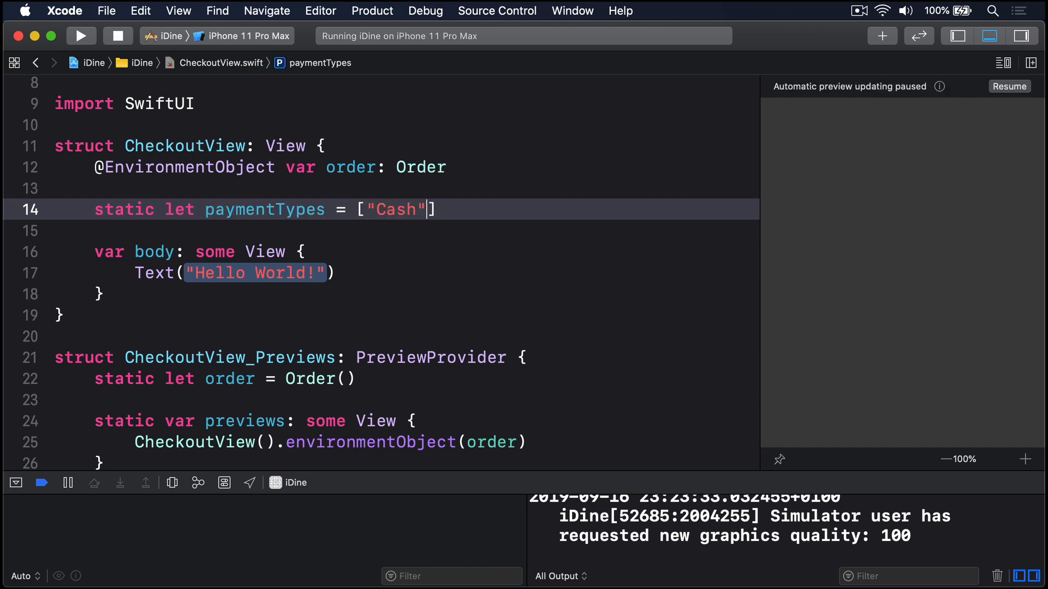
type(", \"Credit C")
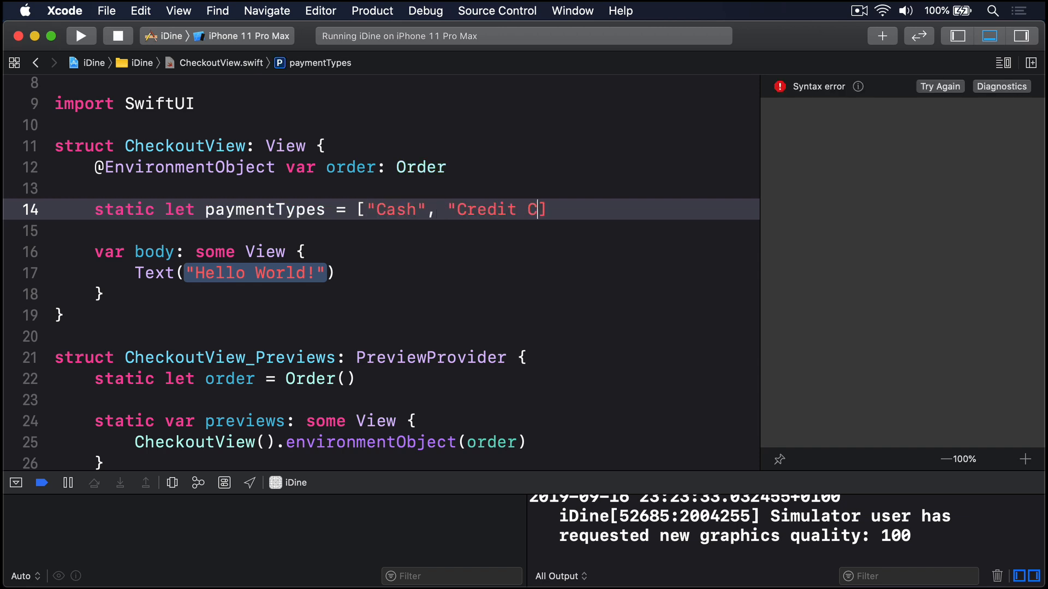
type("ard\", \"o")
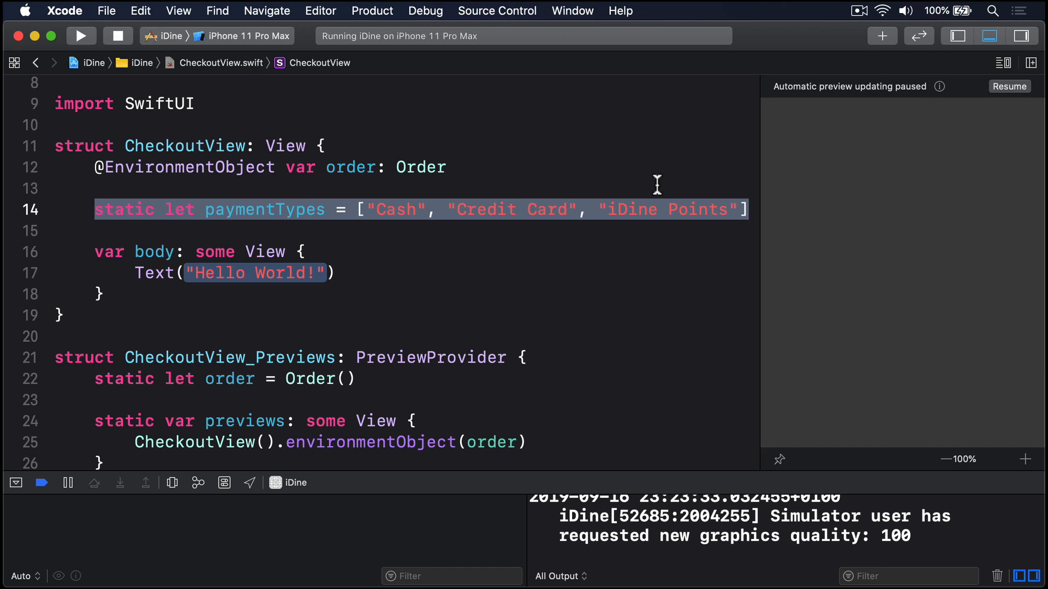
left_click(747, 209)
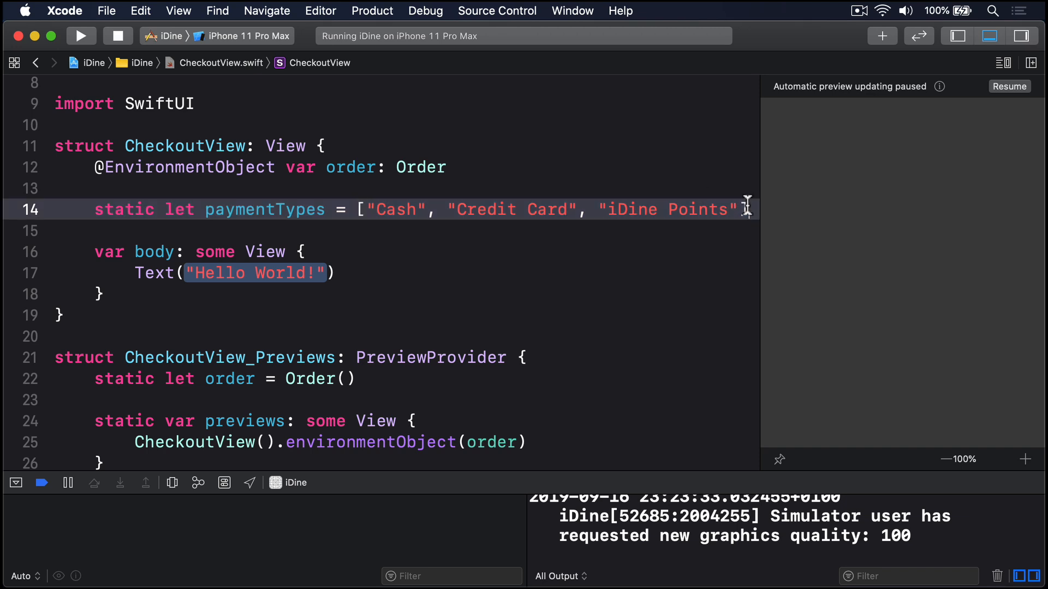
type("@State p")
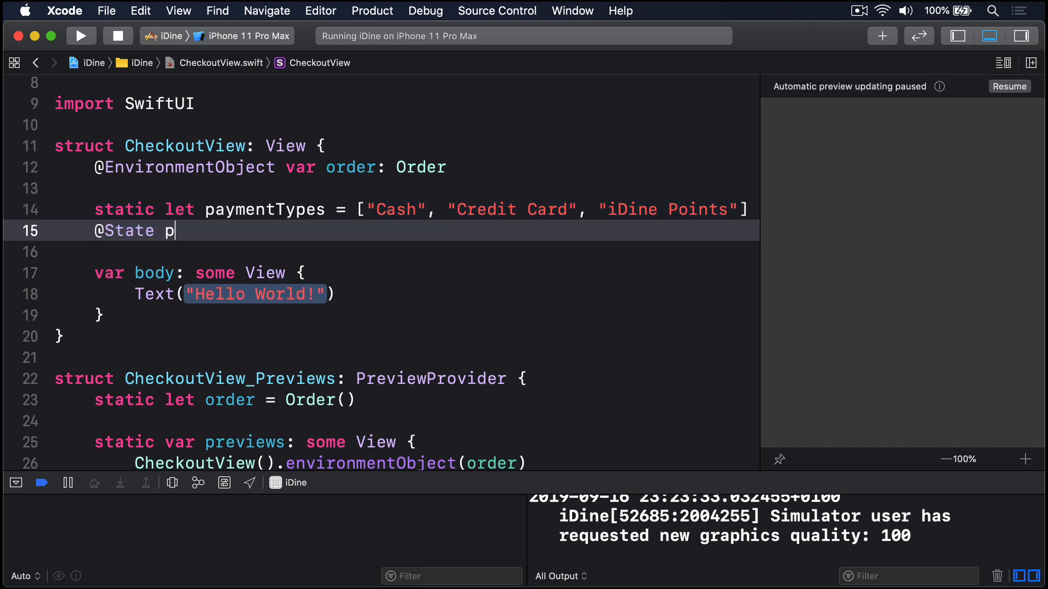
type("rivate var paymen")
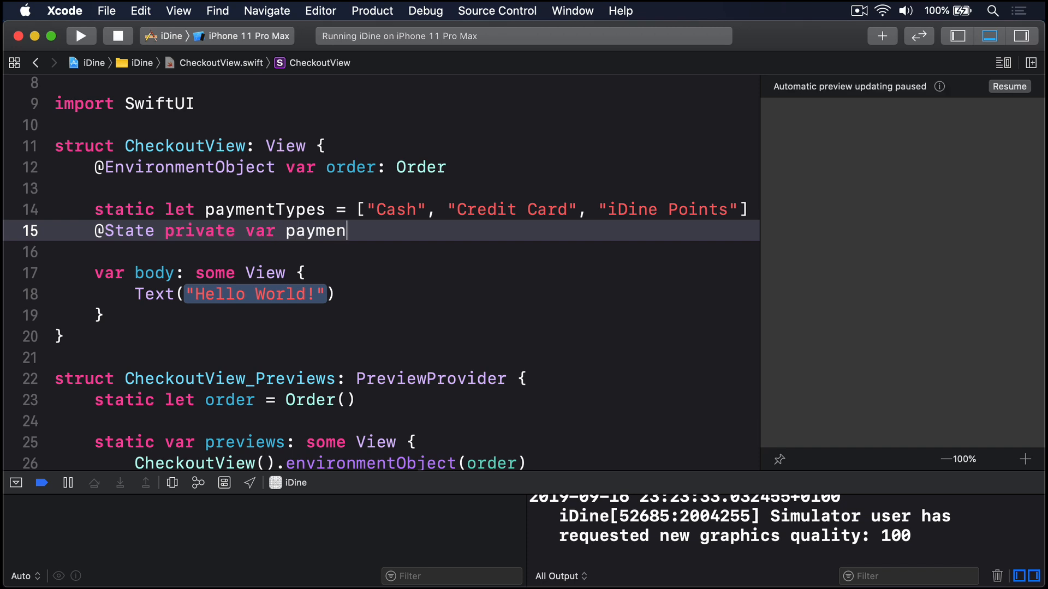
type("Type = 0")
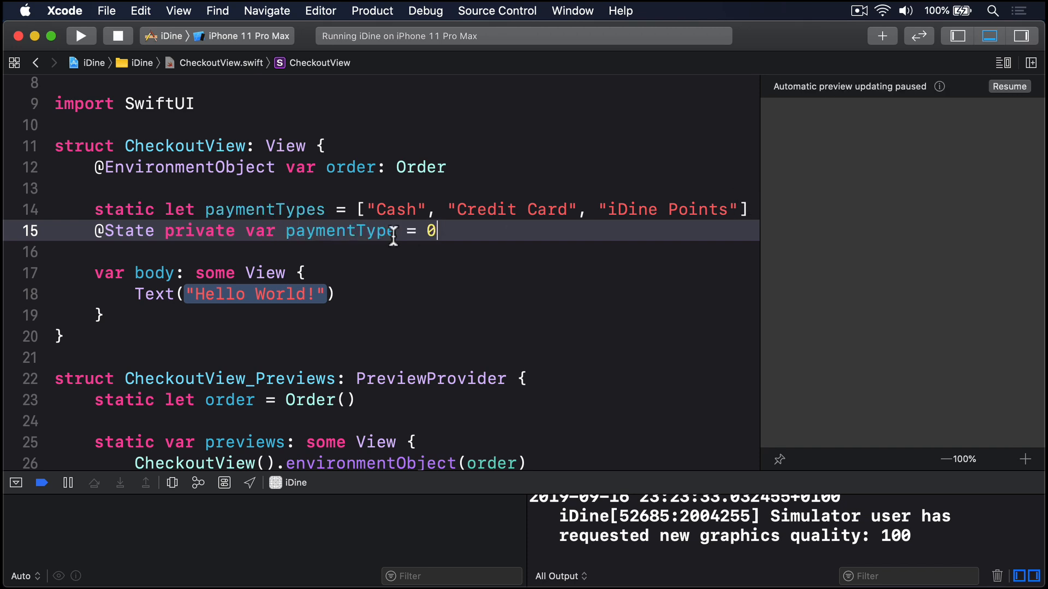
double_click(398, 209)
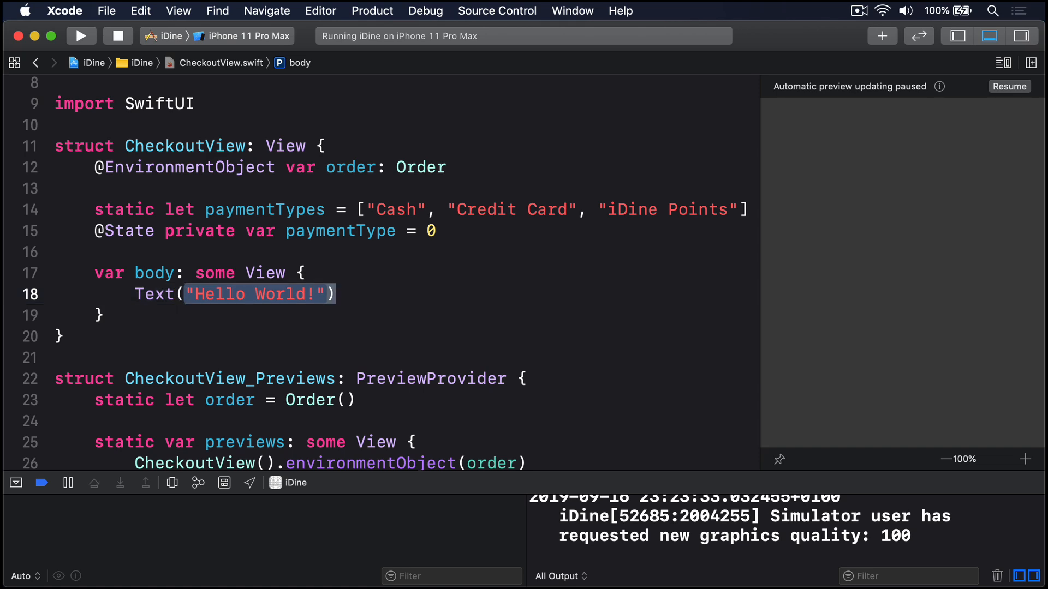
Step: Build a VStack Picker "How do you want to pay?" bound to $paymentType, with ForEach Text rows over paymentTypes
type("VStack {")
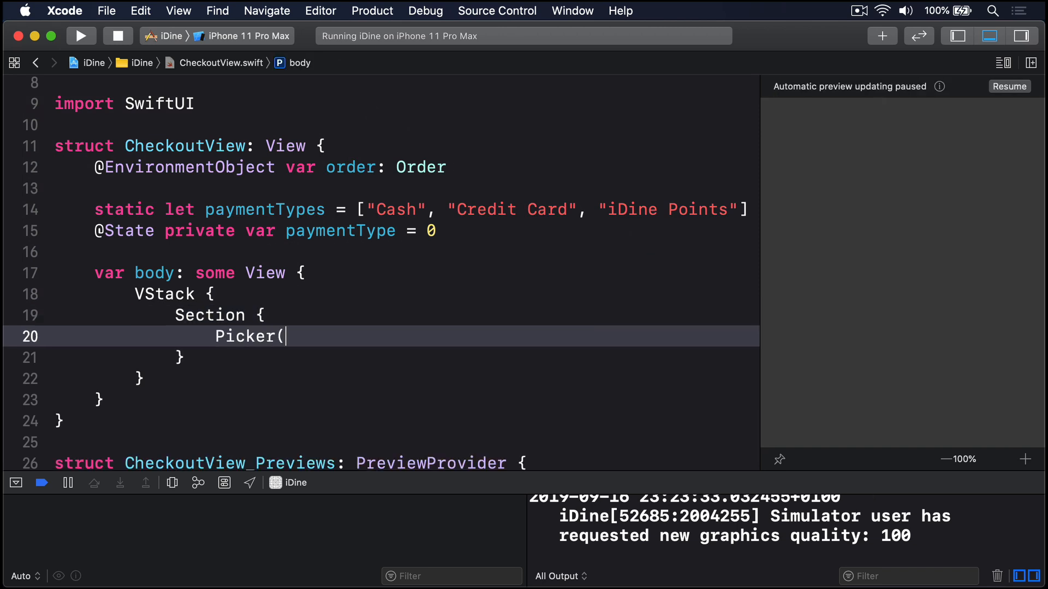
type("\"How do you want \")")
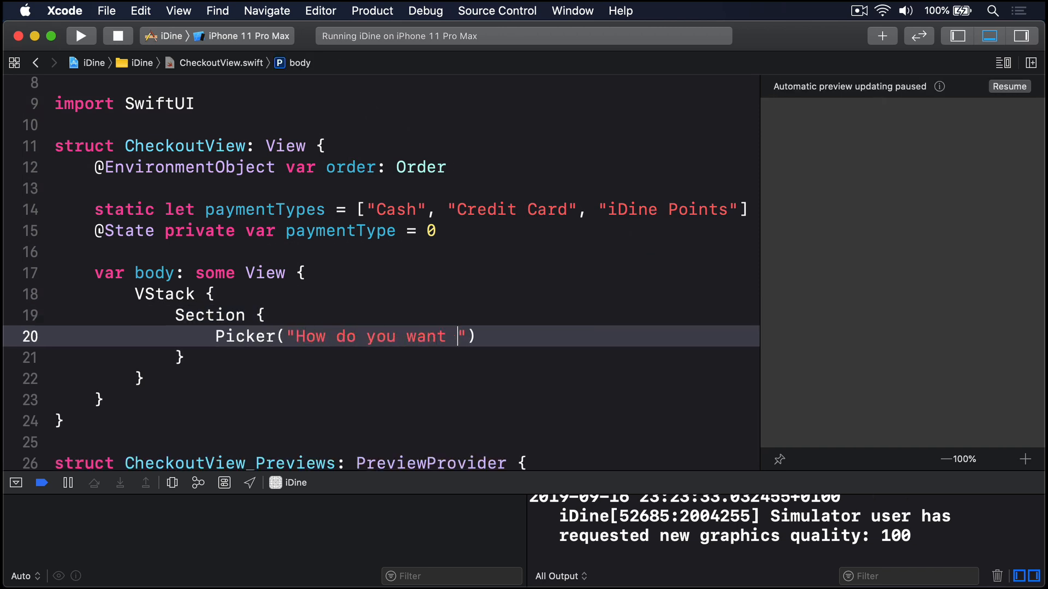
type("to pay?\", se")
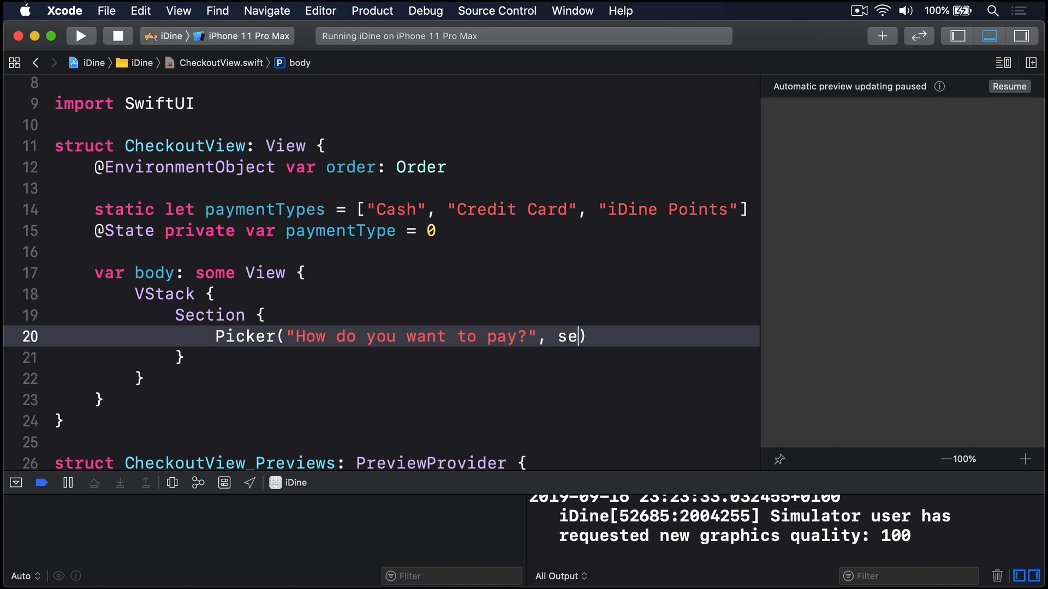
type("lection: $paymentType")
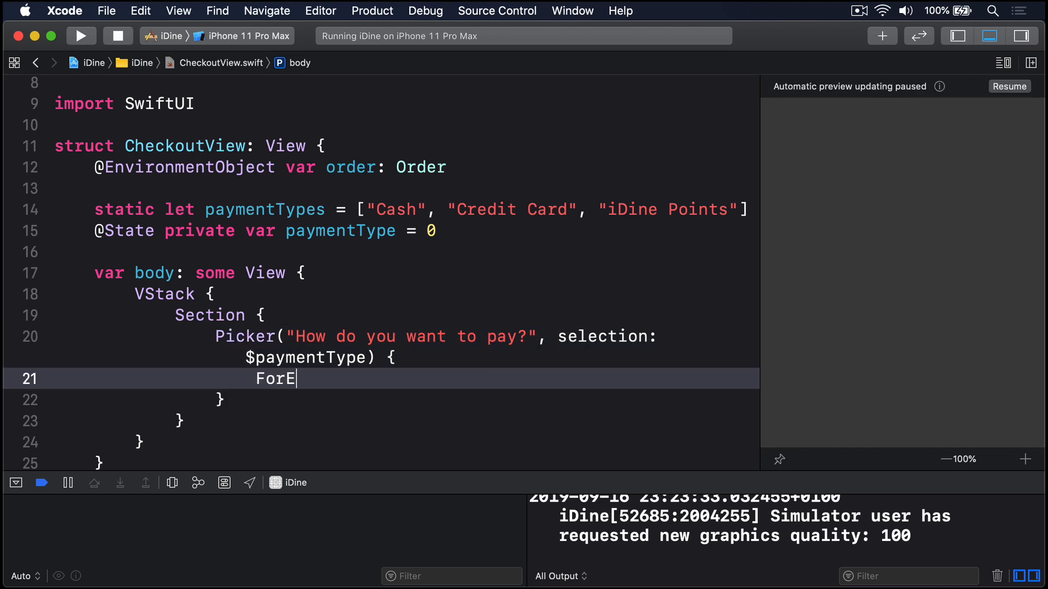
type("ach(0 ..< Self.")
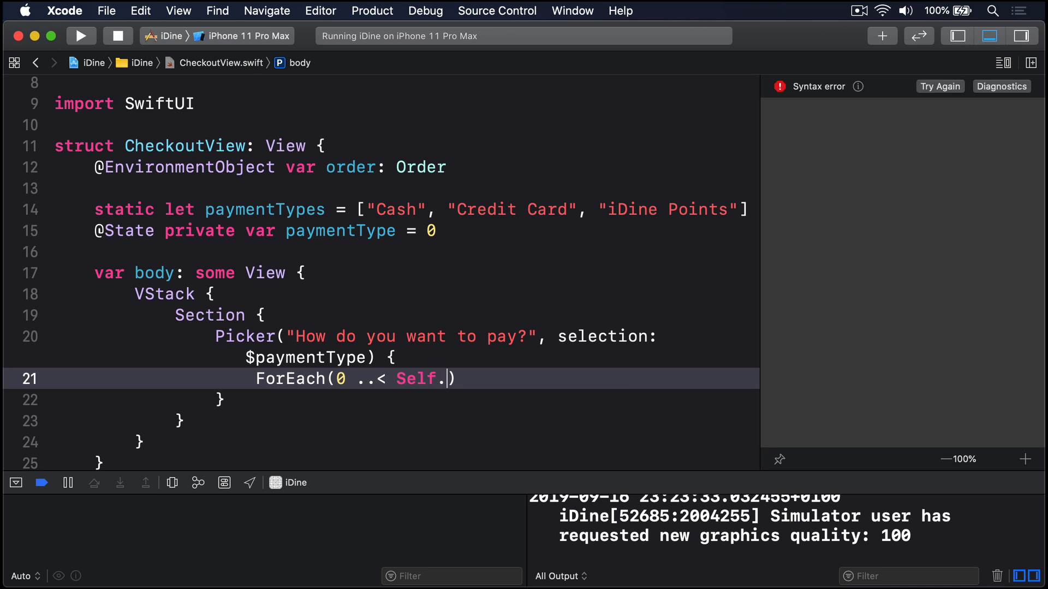
type("paymentTypes.co")
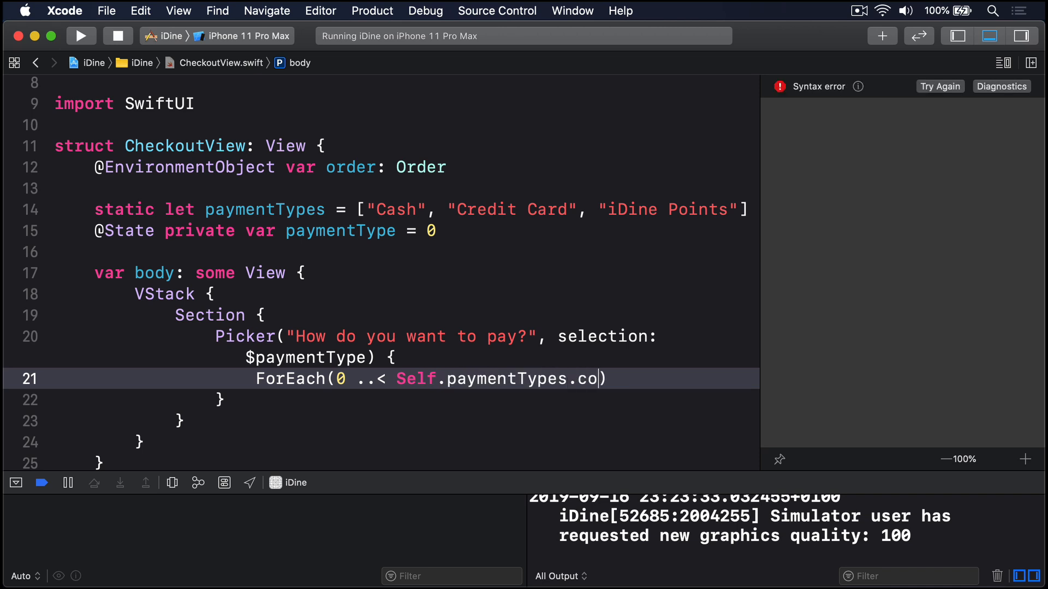
type("unt) {")
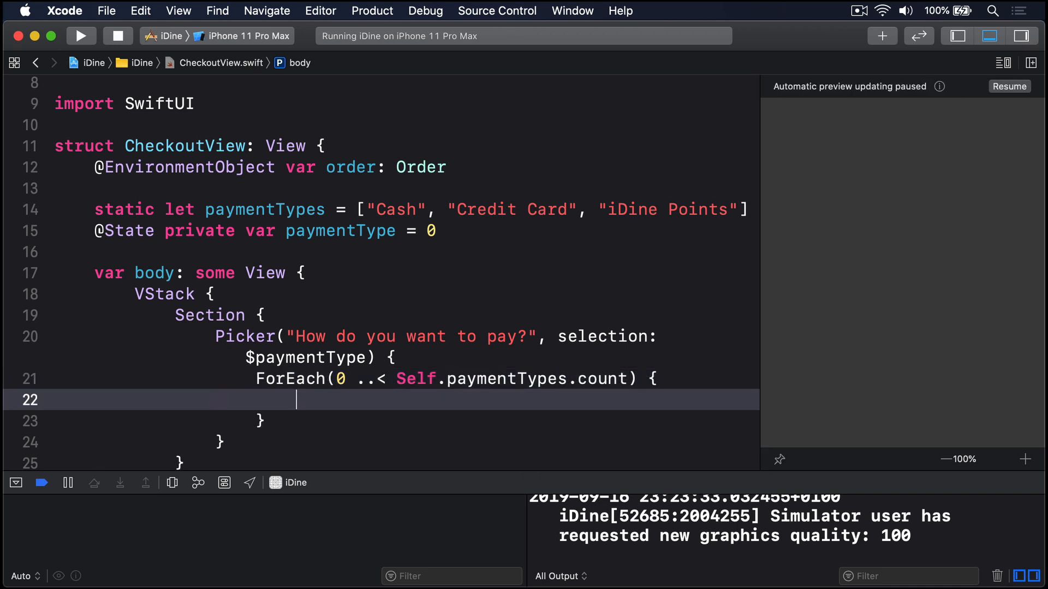
type("Text(Self.paymentTypes[$")
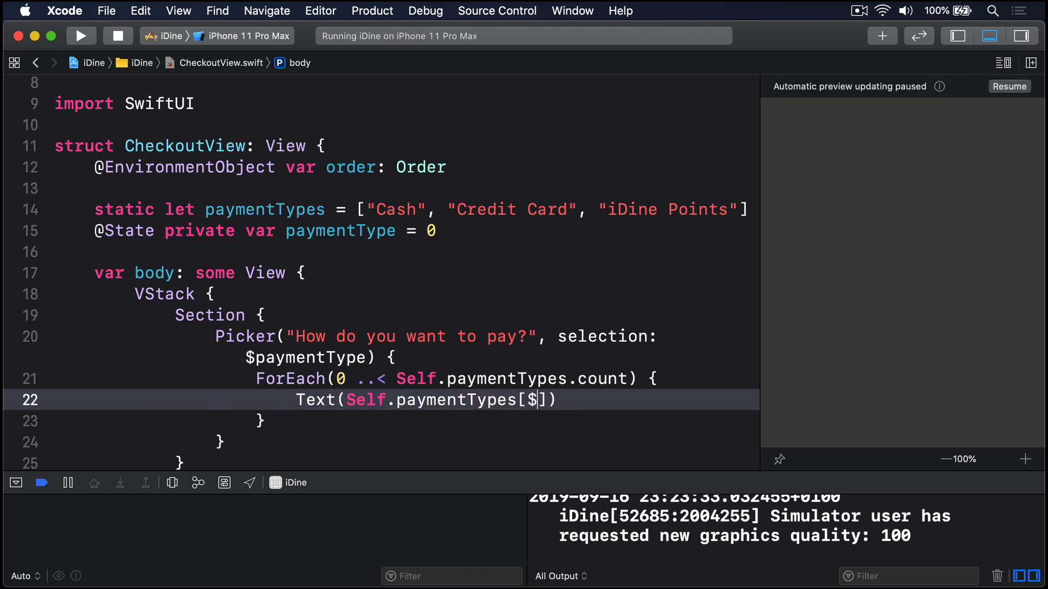
type("0")
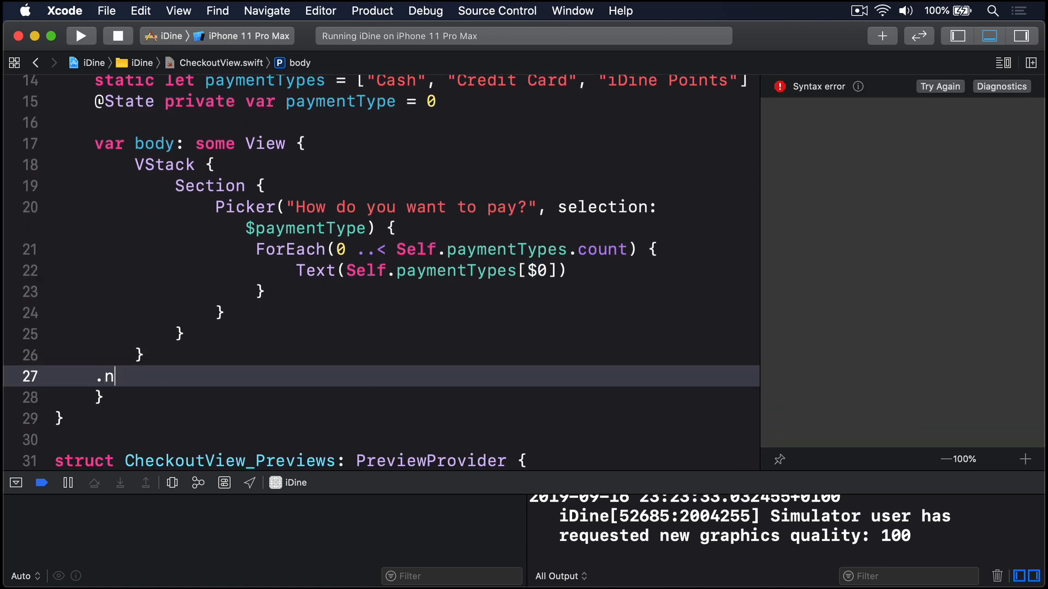
Step: Add .navigationBarTitle(Text("Payment"), displayMode: .inline)
type("avigationBarTitl")
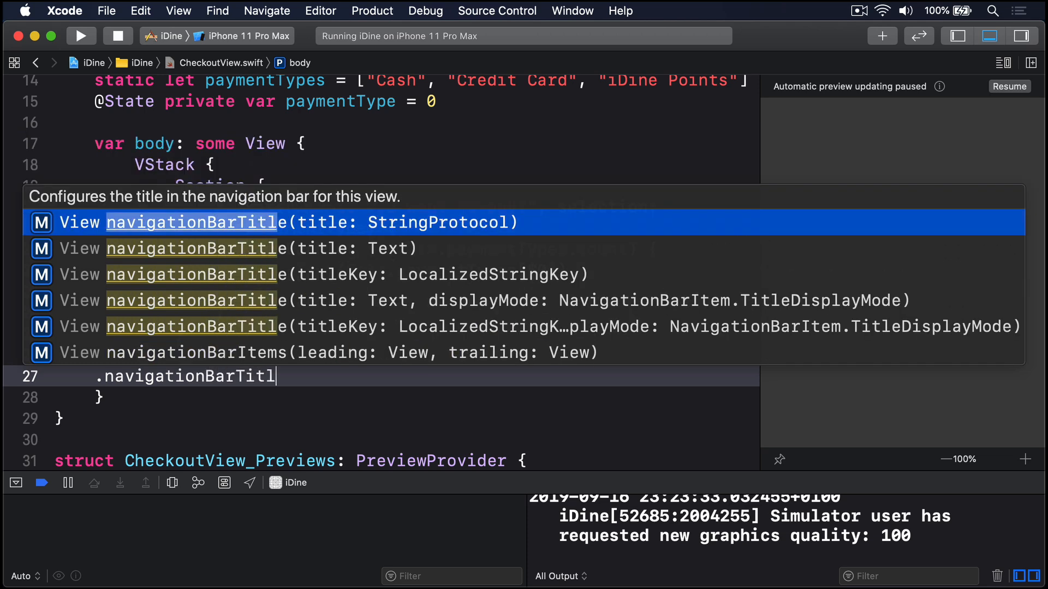
left_click(191, 222)
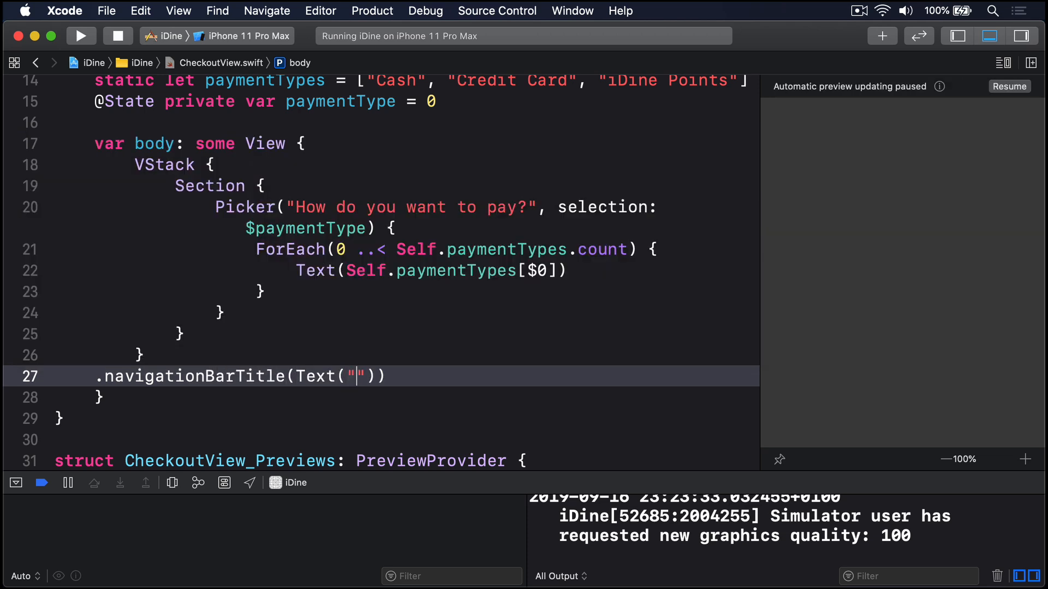
type("Payment")
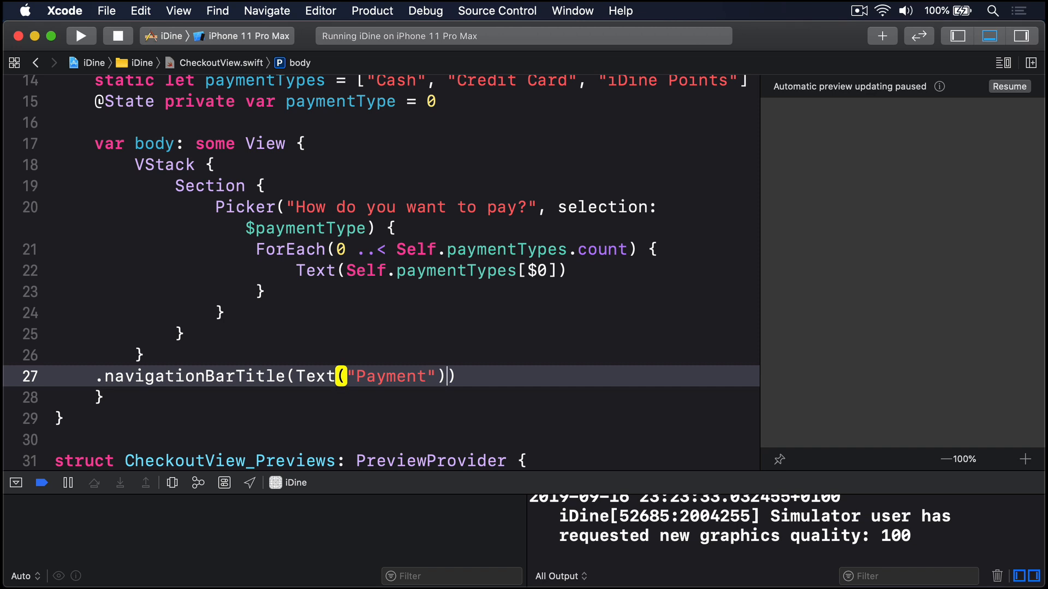
type(", displayMode:")
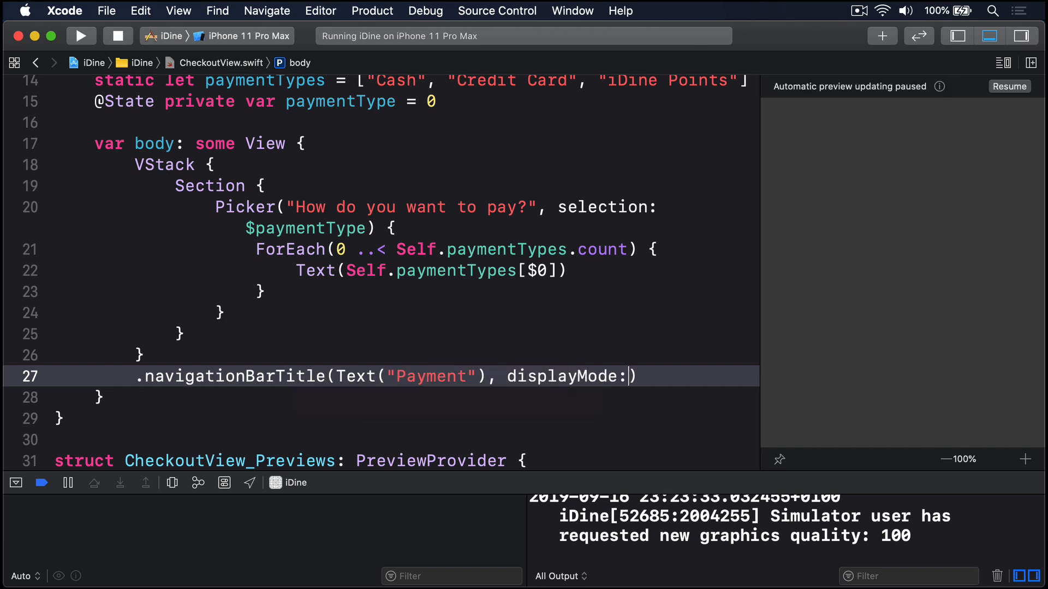
type(".inline")
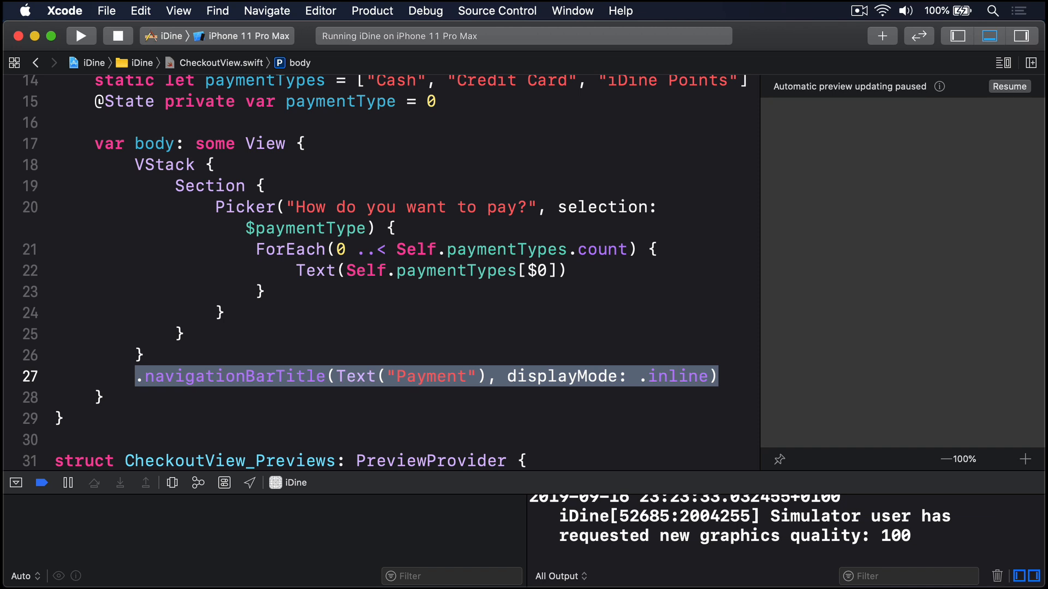
double_click(164, 164)
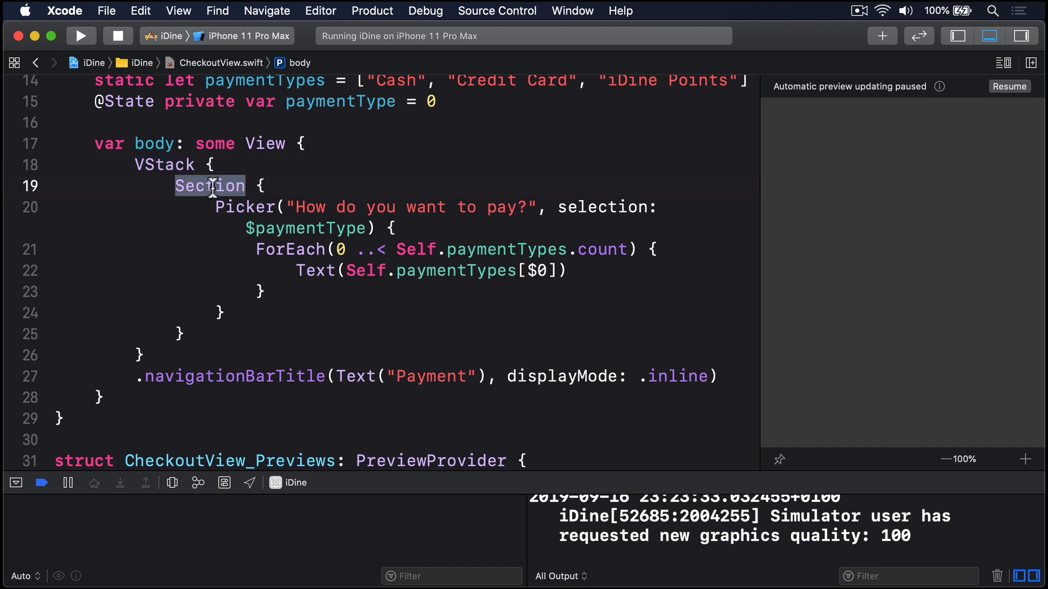
double_click(245, 208)
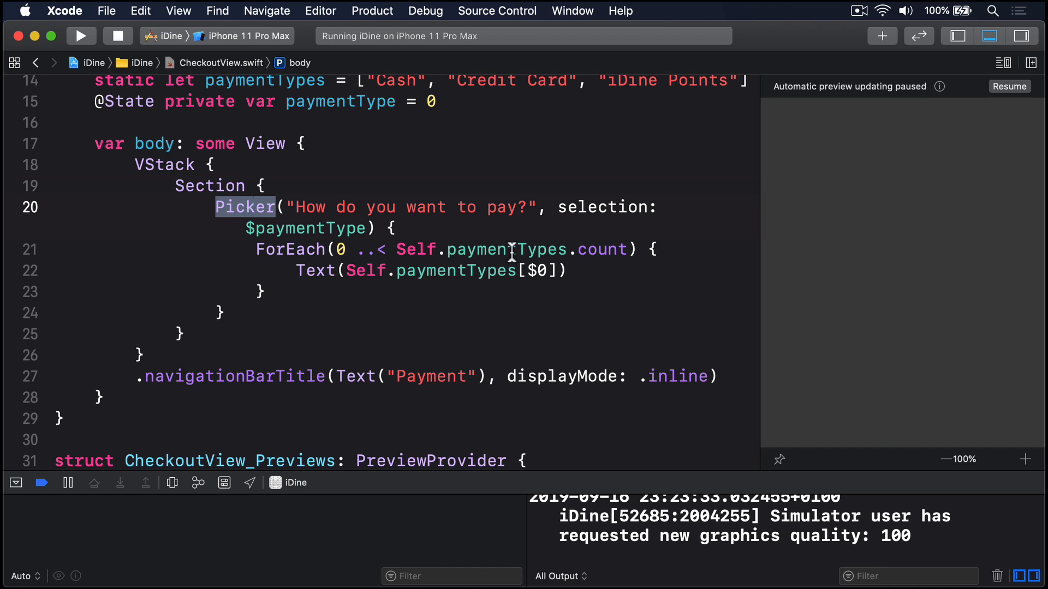
double_click(304, 228)
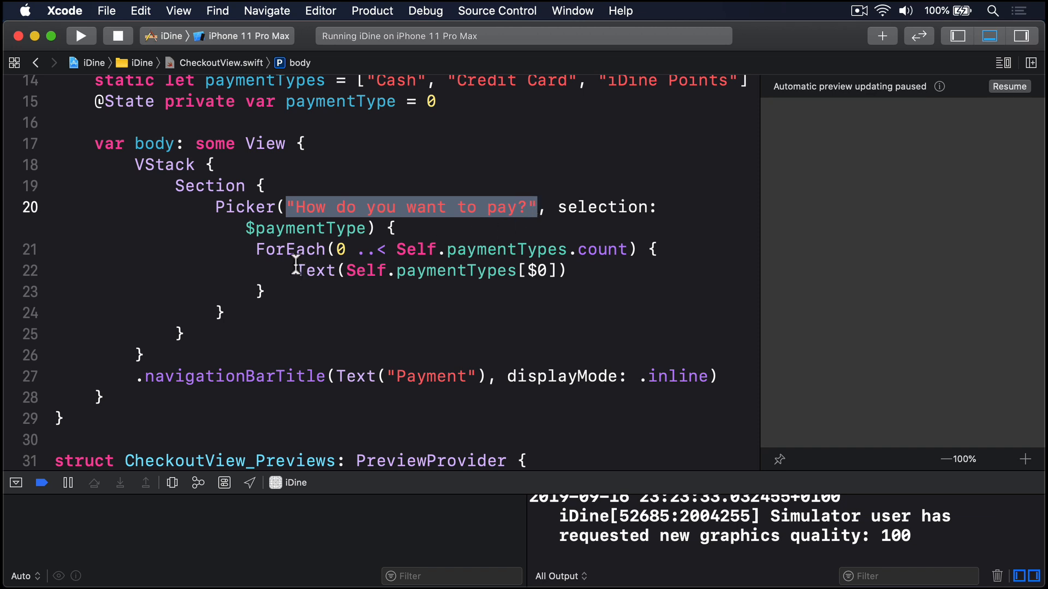
left_click(260, 249)
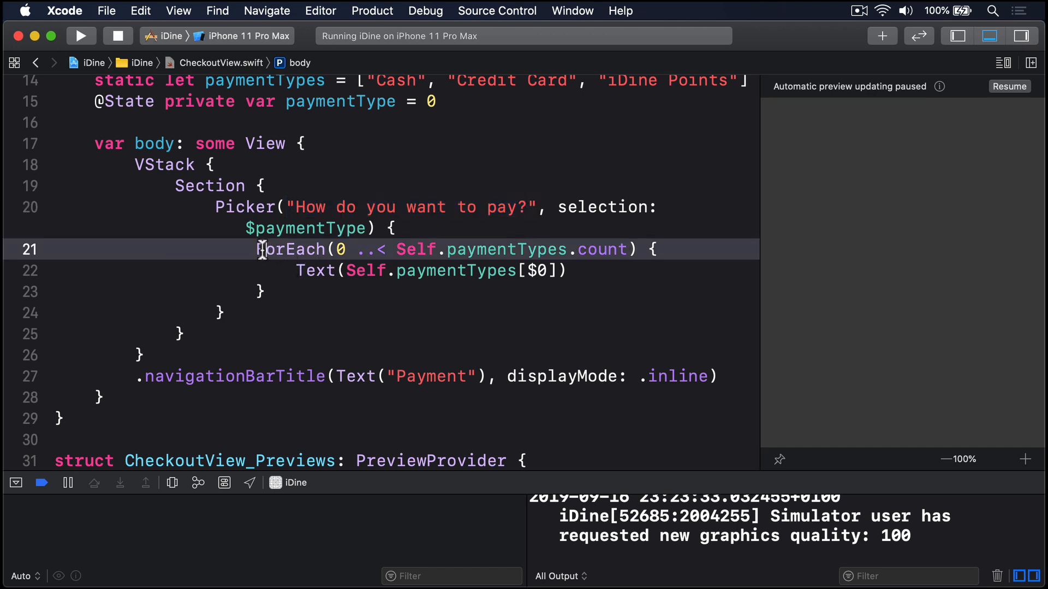
left_click_drag(259, 250, 274, 292)
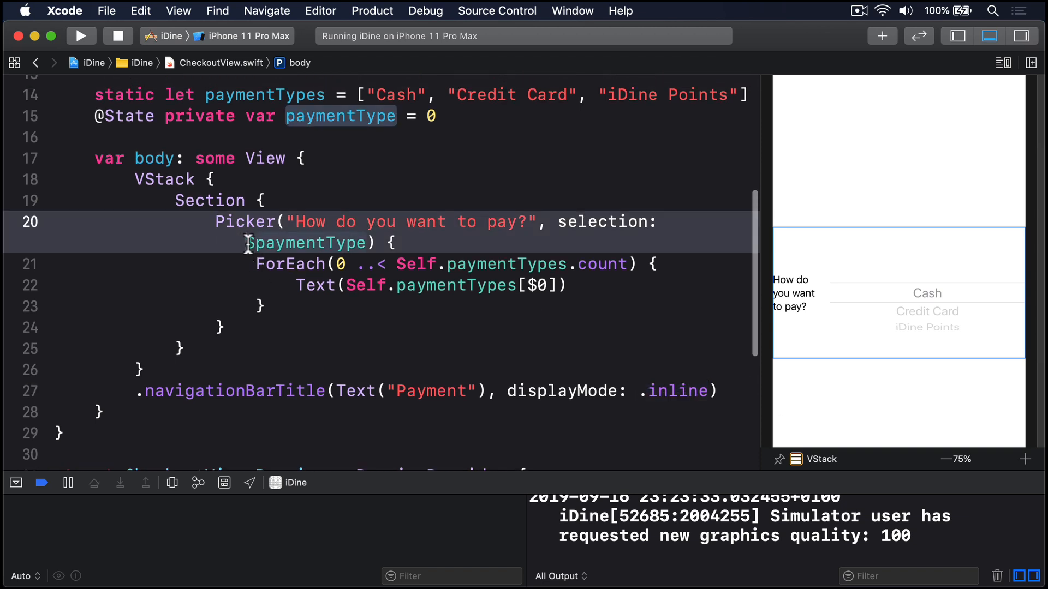
Step: Select the $paymentType binding in the Picker
double_click(304, 243)
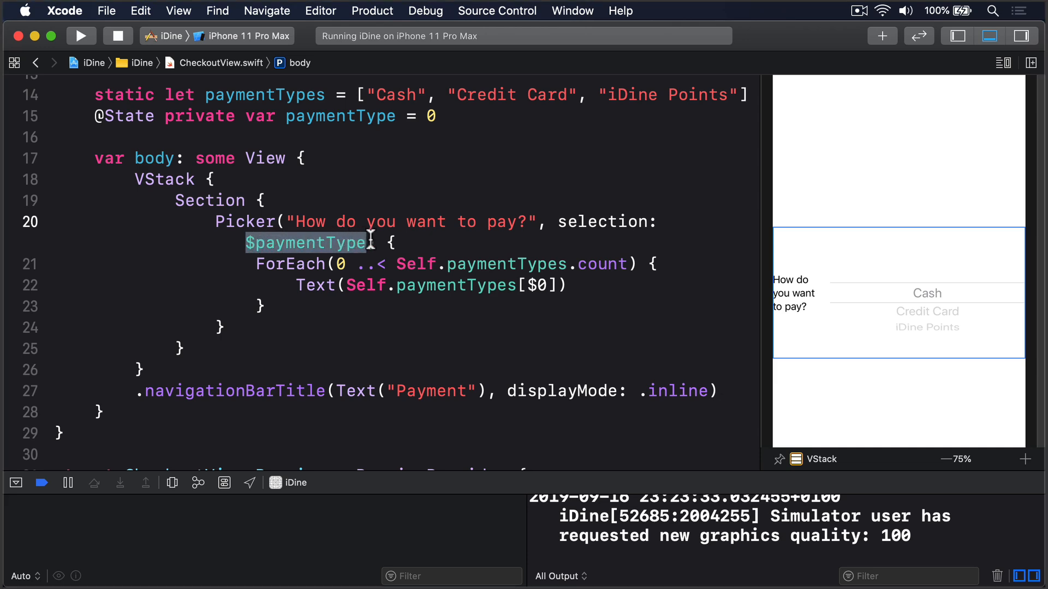